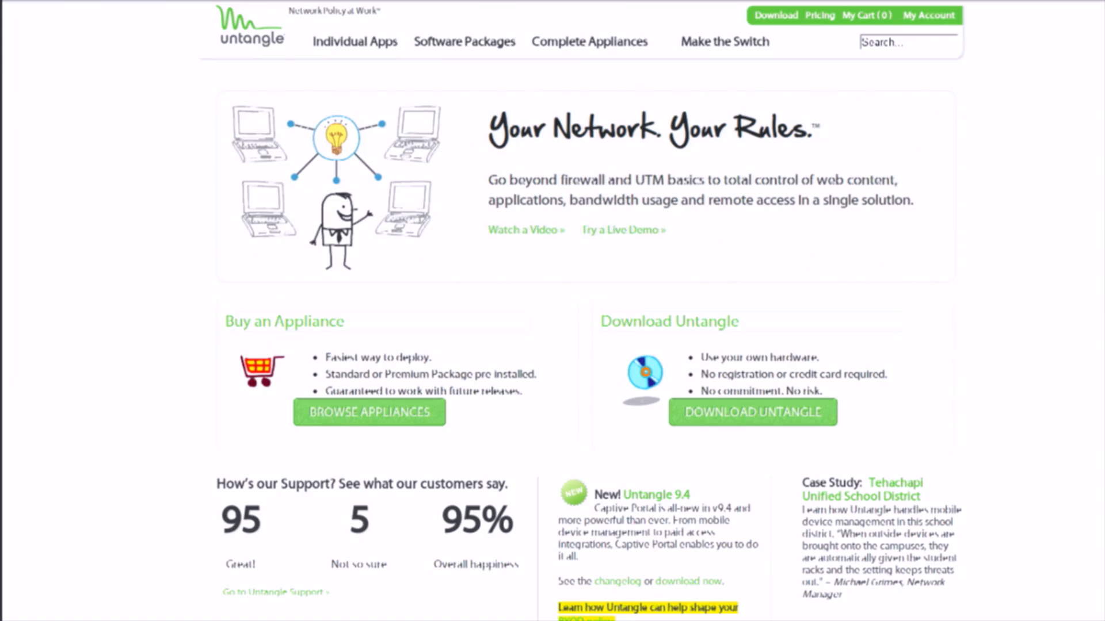
mouse_move(360, 32)
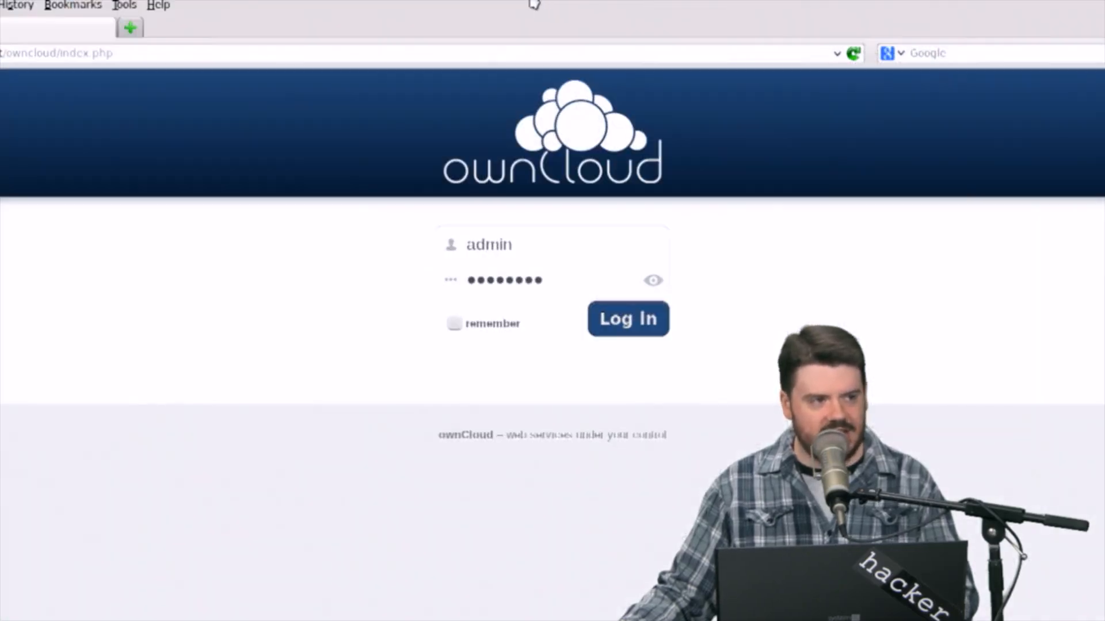
mouse_move(717, 192)
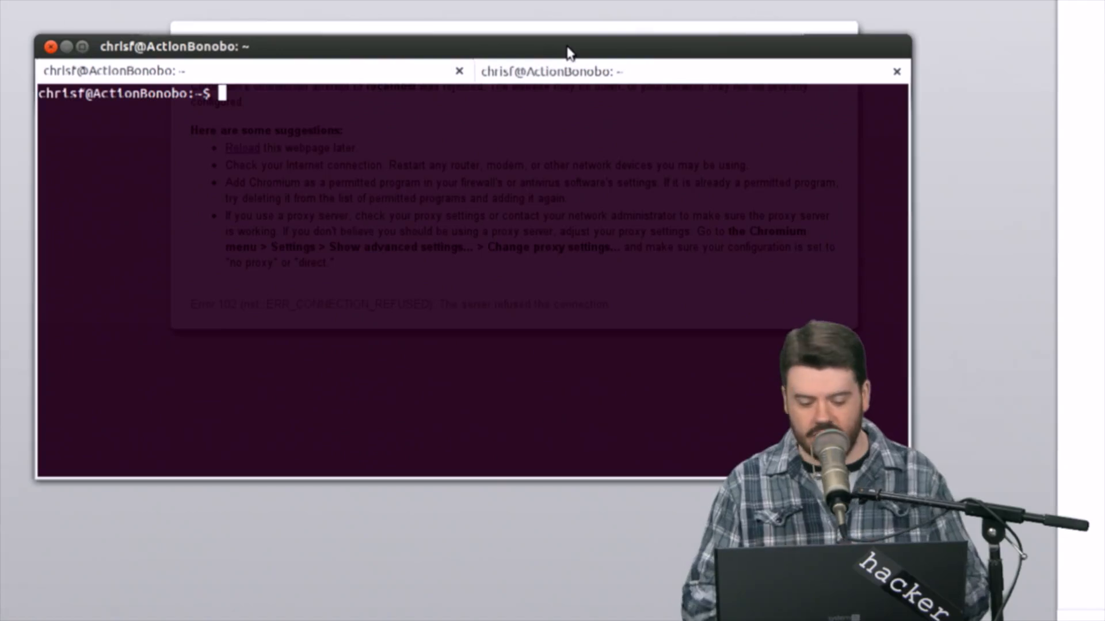
text(sudo)
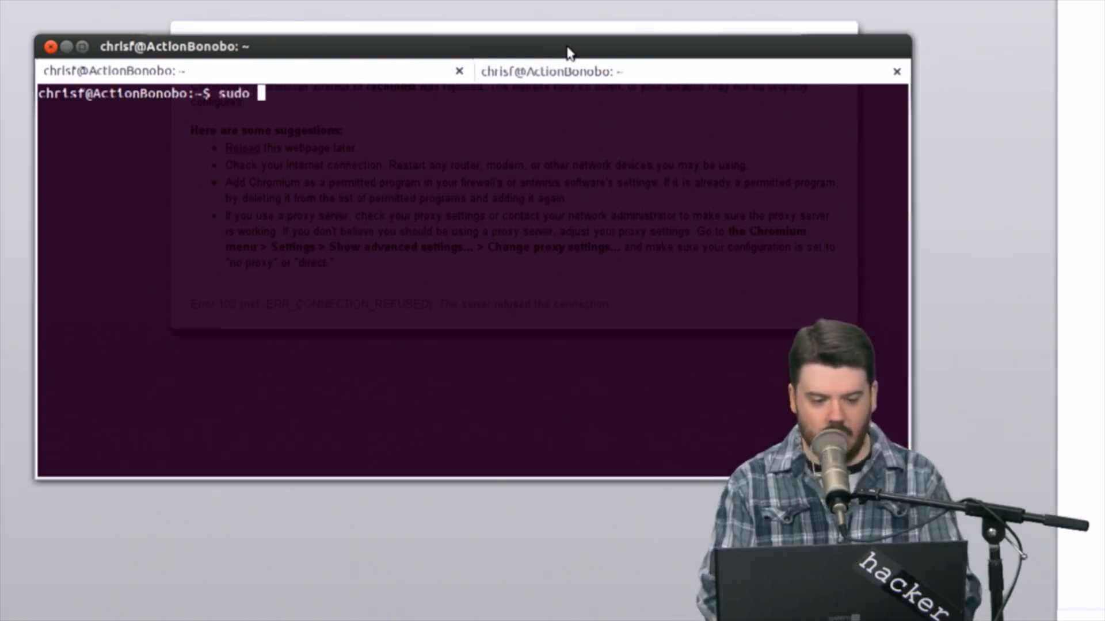
text(ssh)
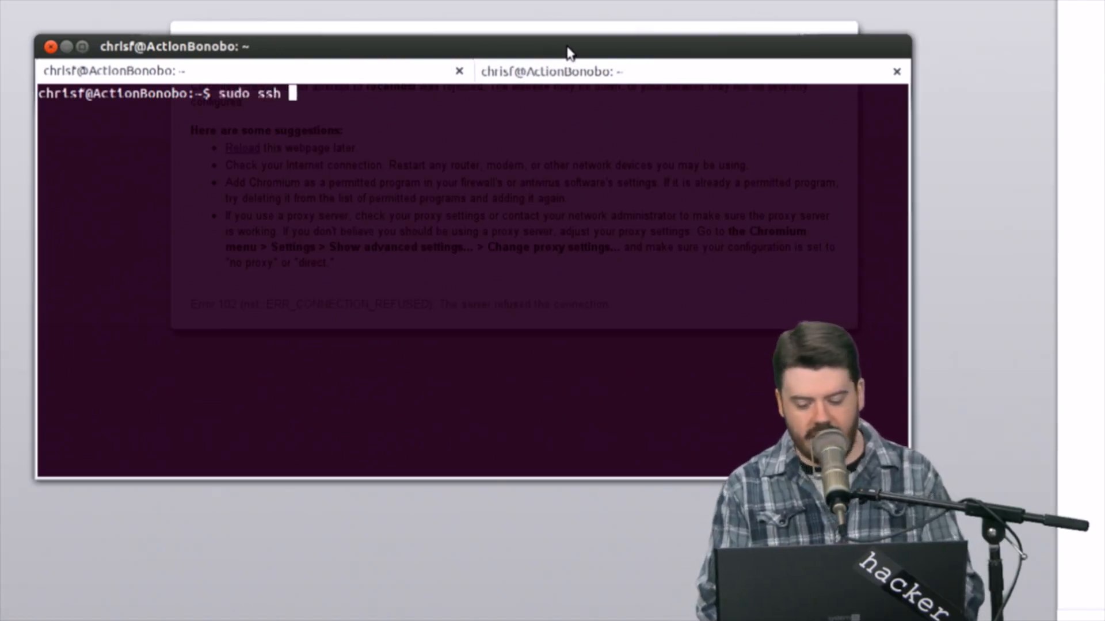
text(-N)
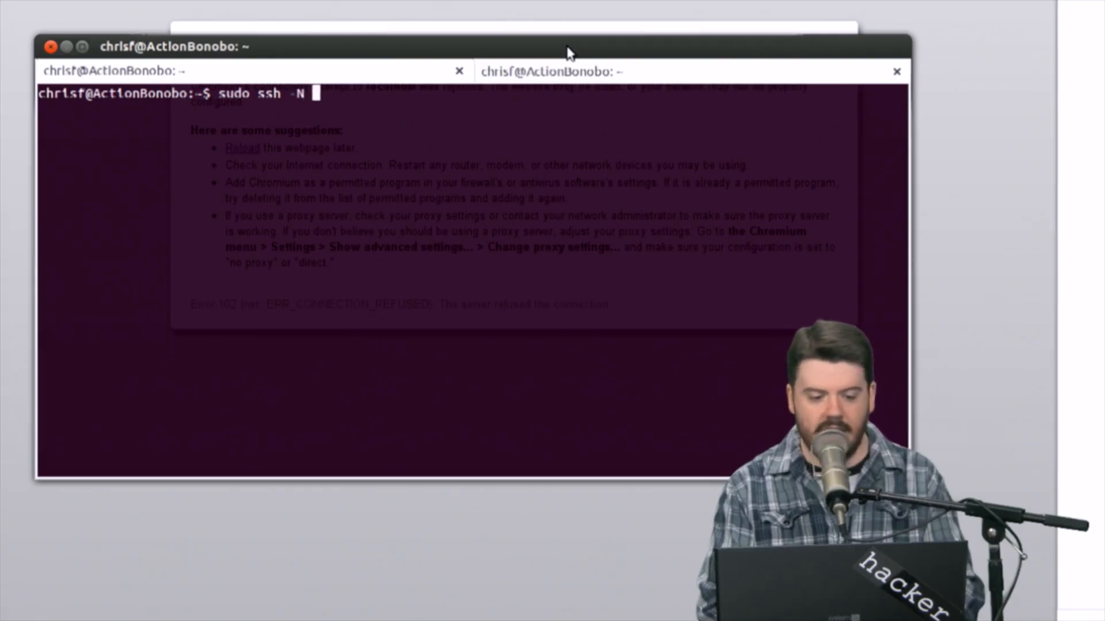
text(chrisf@)
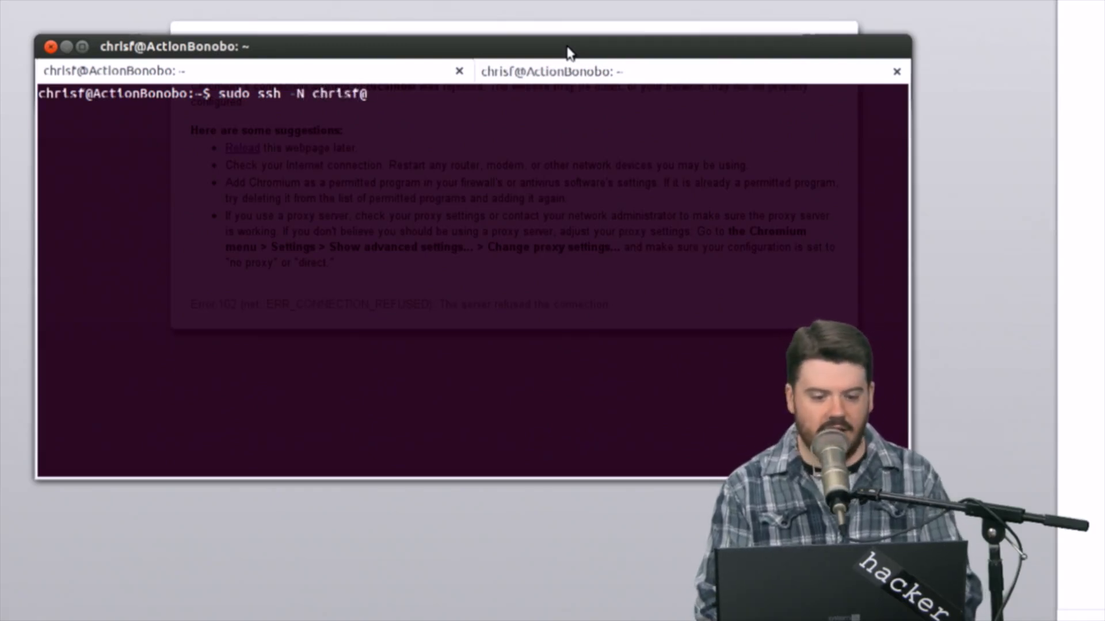
text(10.)
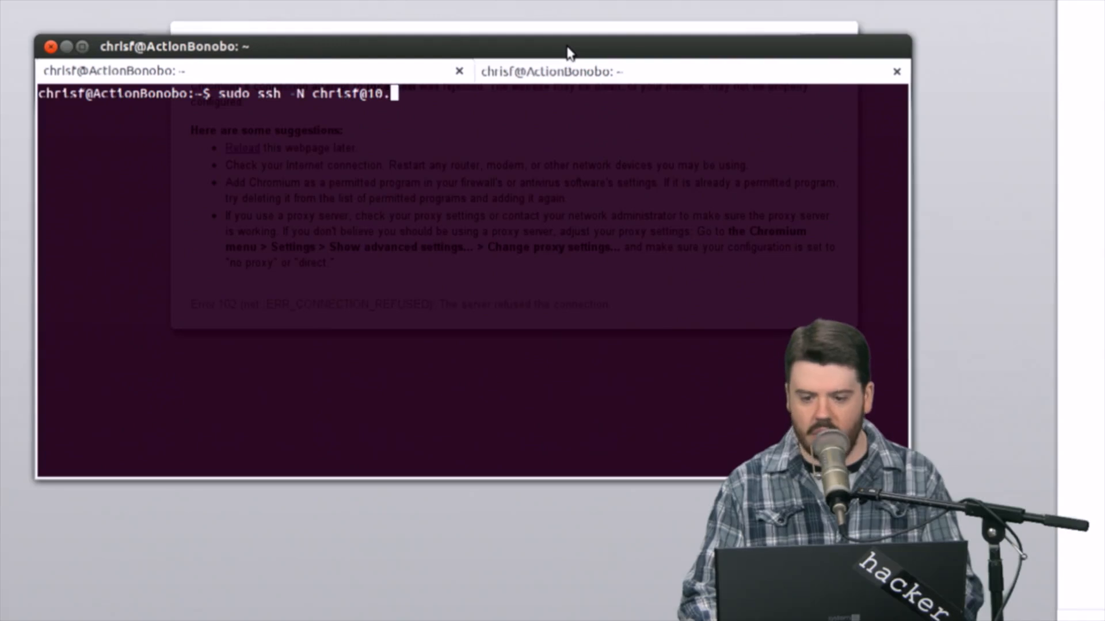
text(1.10.173)
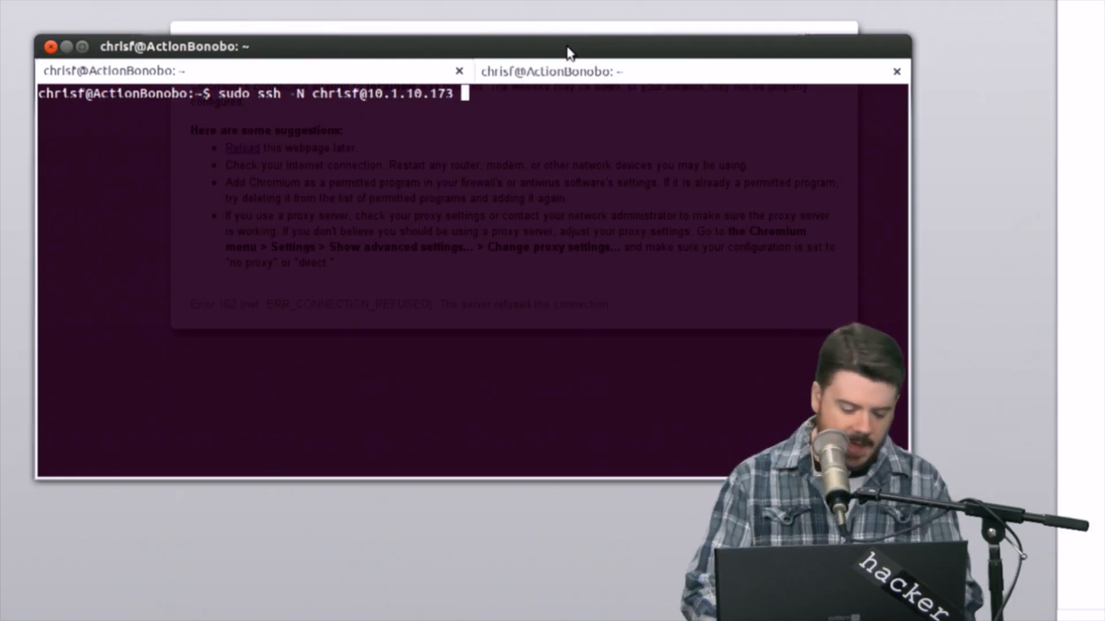
text(-L)
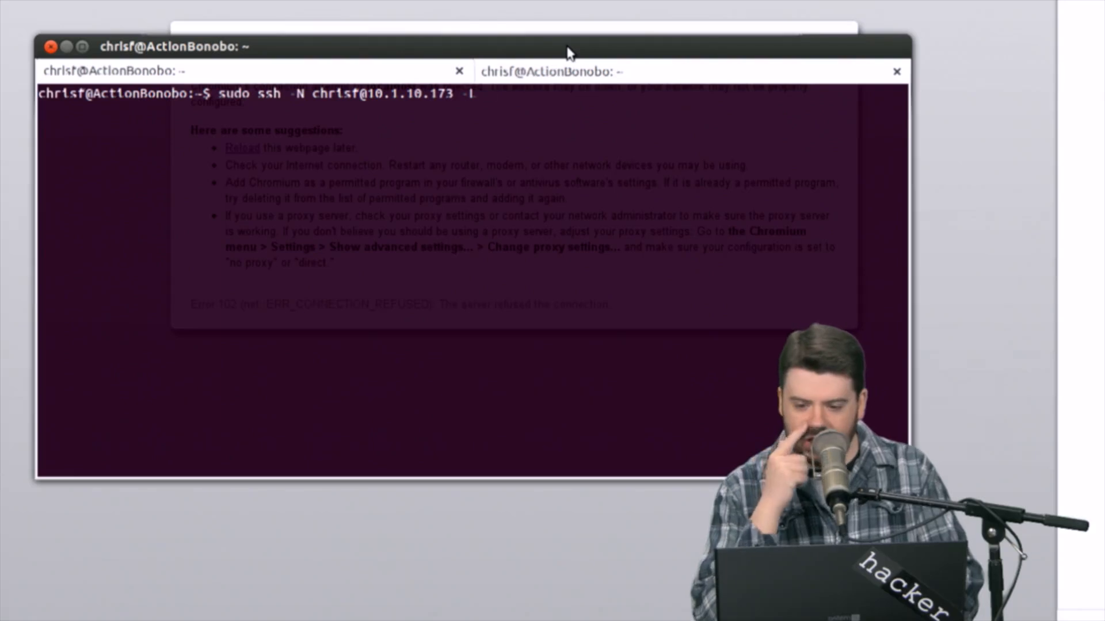
text(80)
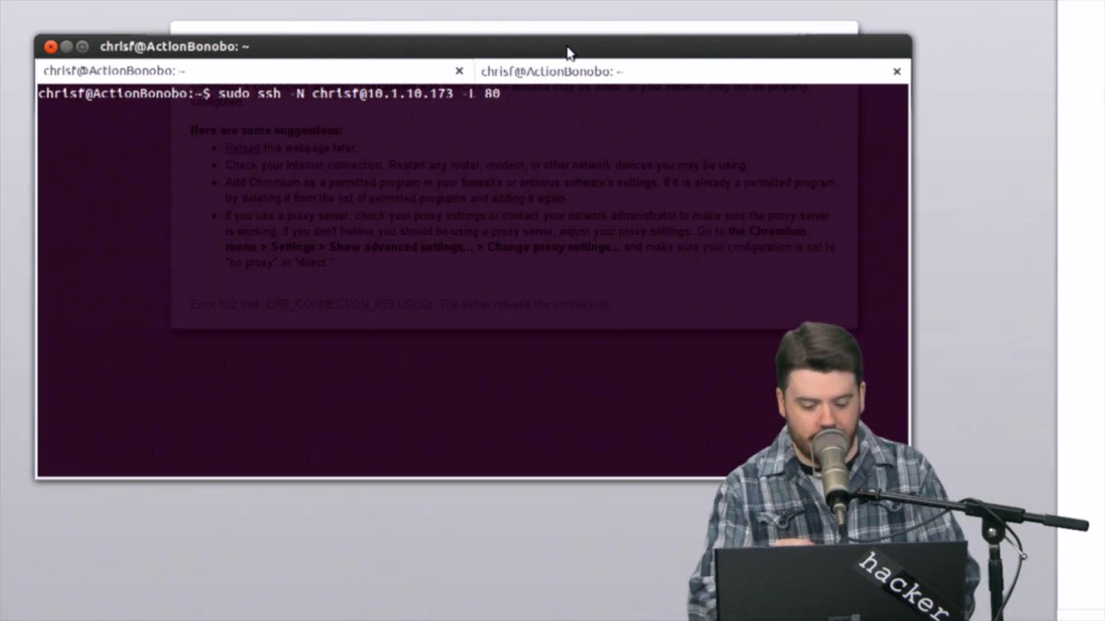
text(:)
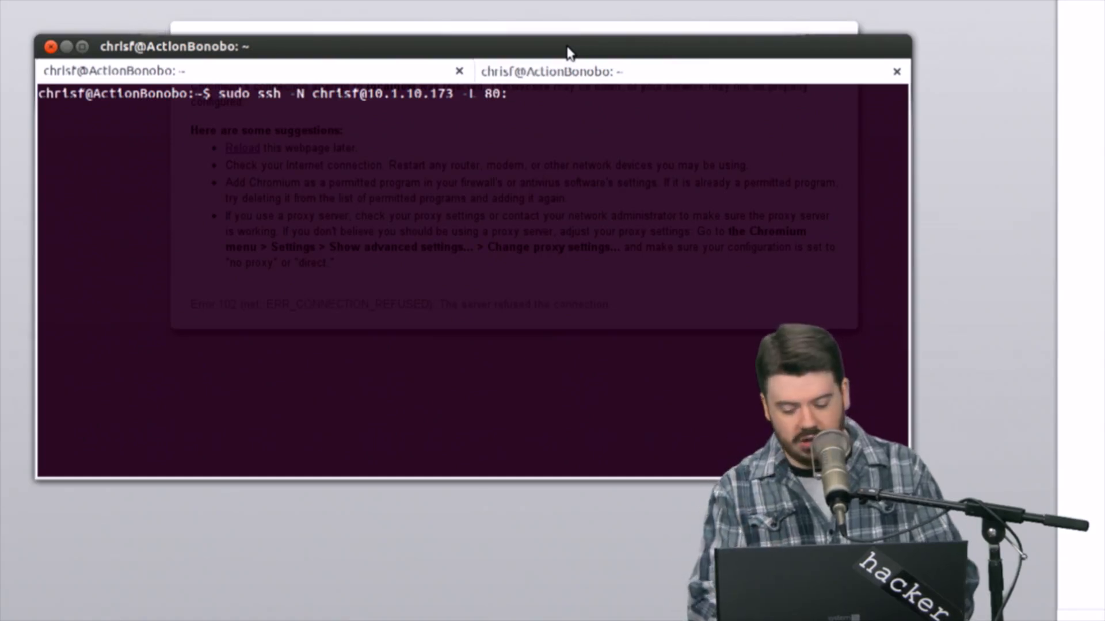
text(localhost)
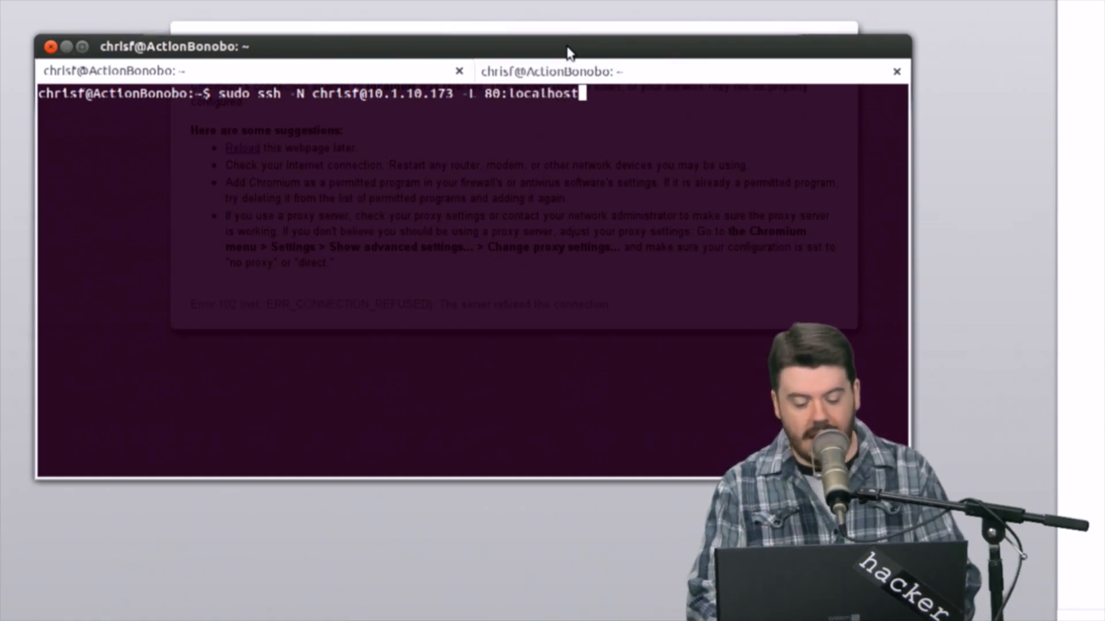
text(:)
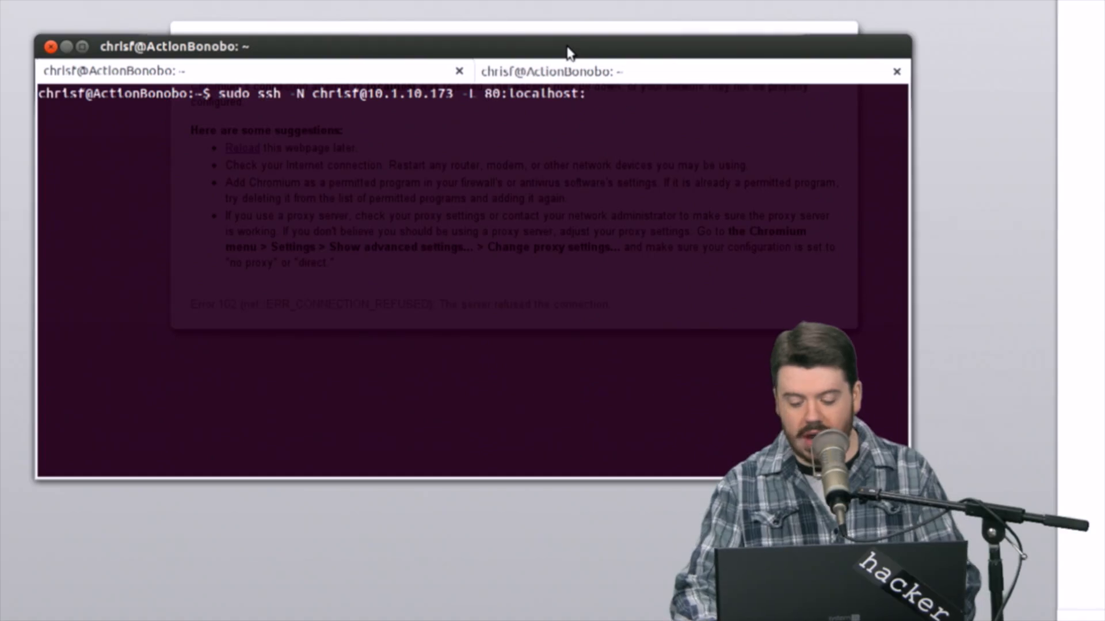
text(80)
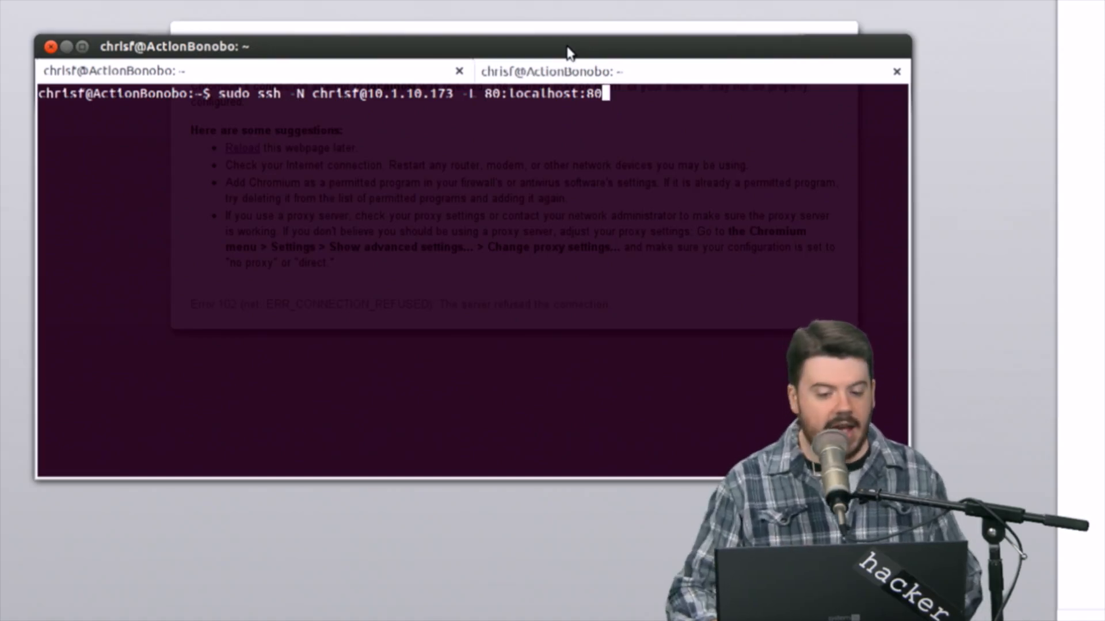
key(Return)
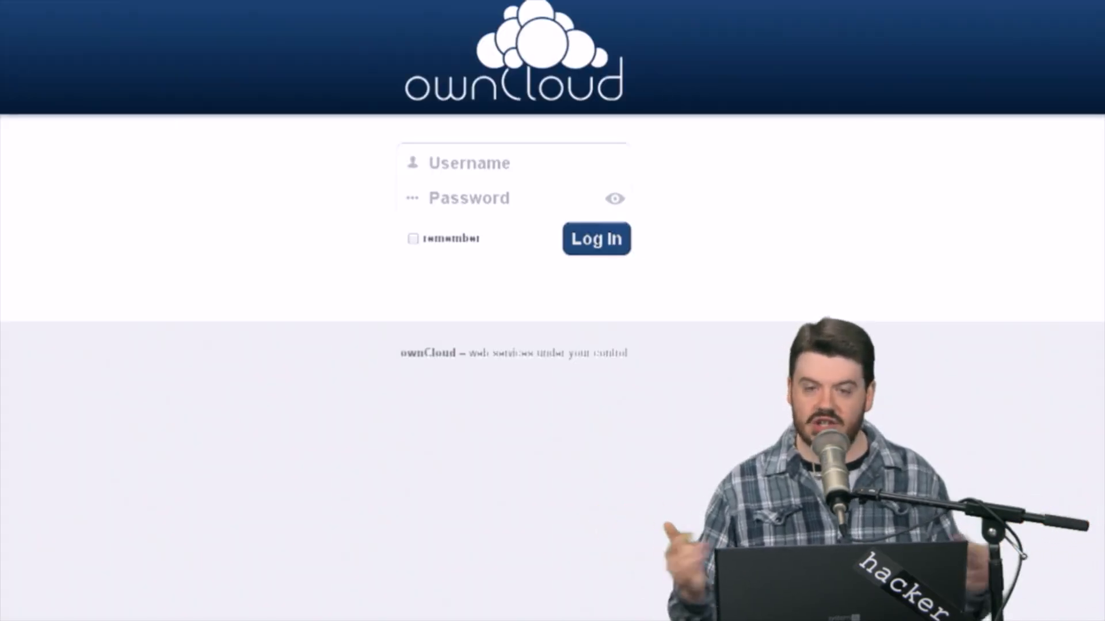
- Load the ownCloud login page in Chrome through the forwarded localhost port 80
click(507, 163)
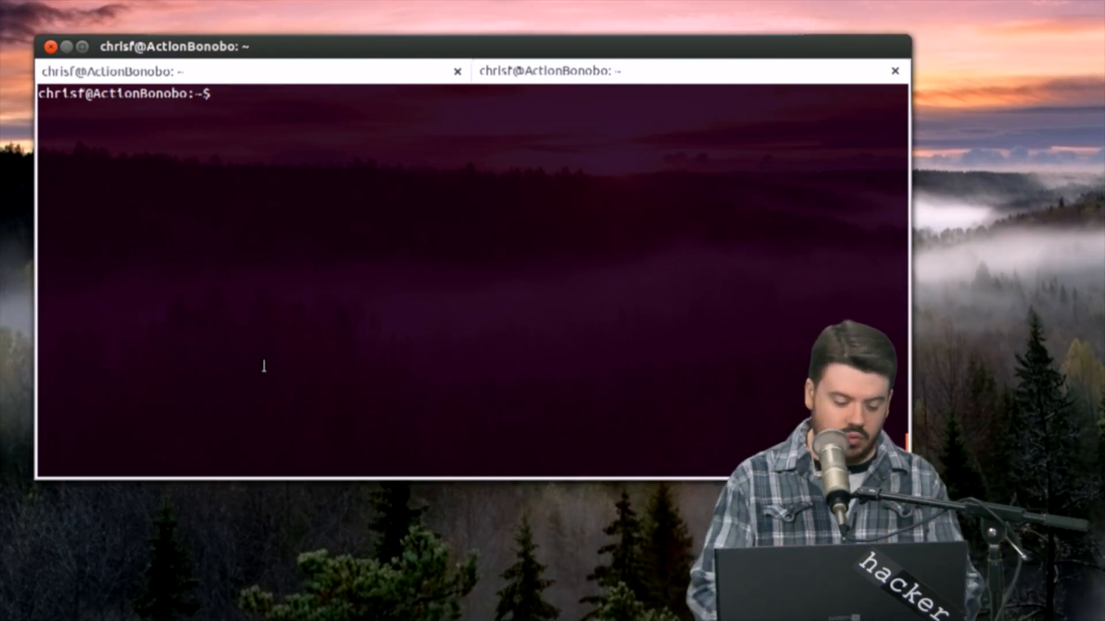
- Launch gSTM with 'sudo gstm' and enter the administrator password
text(sudo gstm)
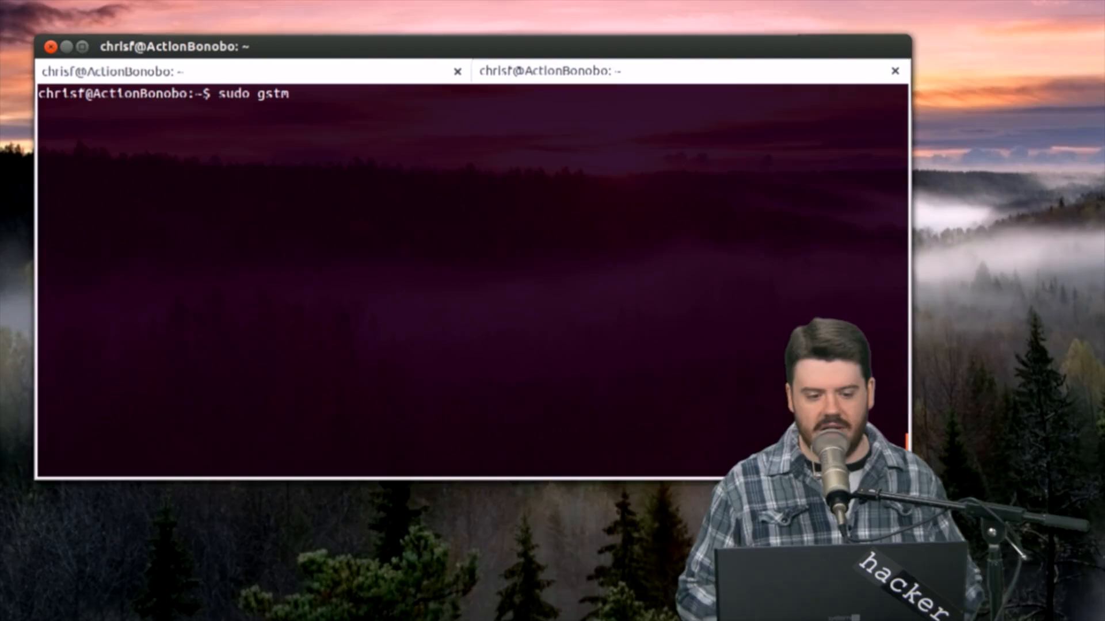
key(Return)
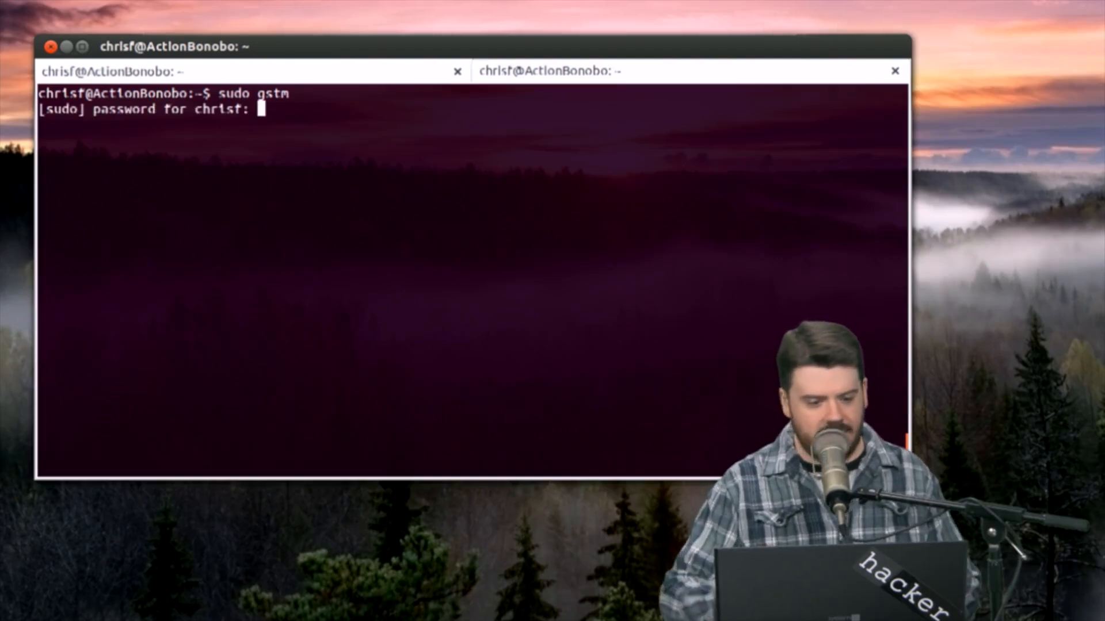
key(Return)
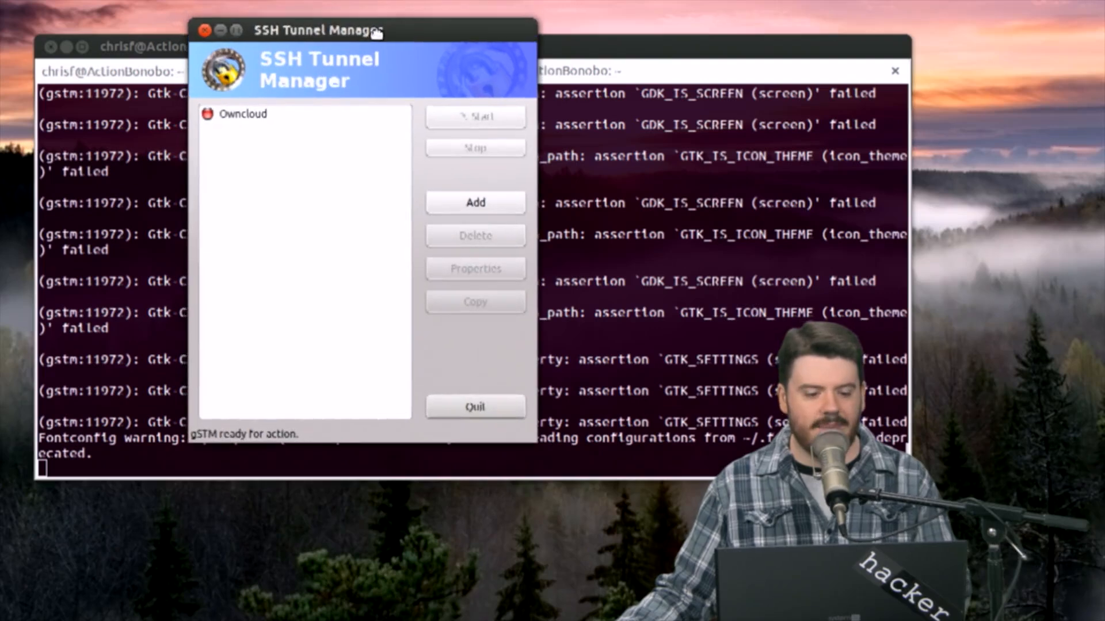
- Open the Owncloud tunnel's properties, review name, login and port, and edit the port 80 redirection
click(243, 131)
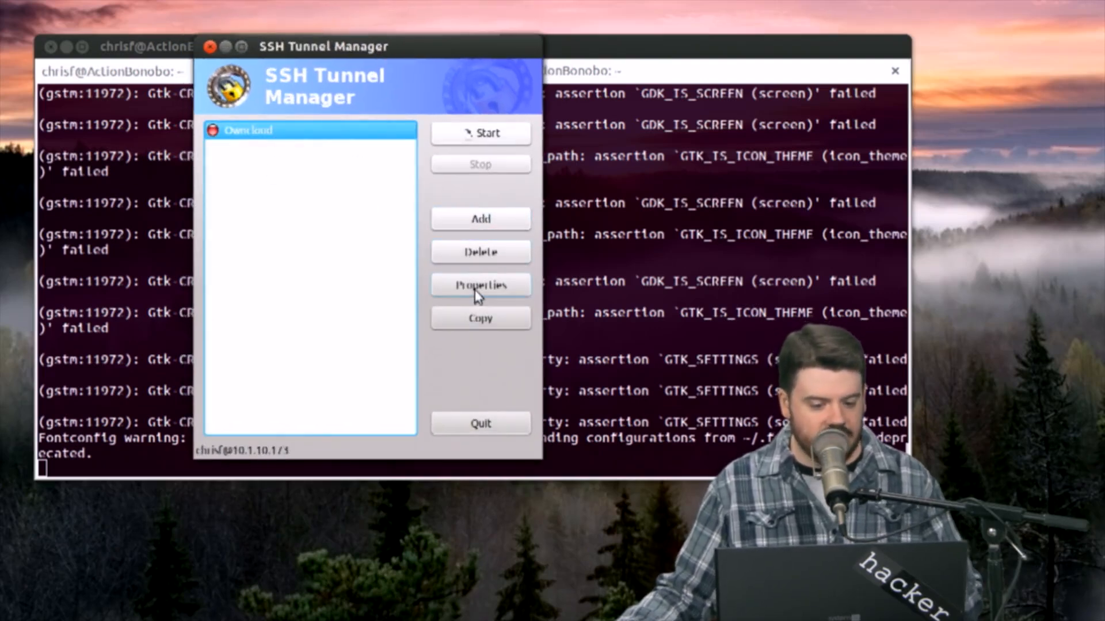
click(480, 285)
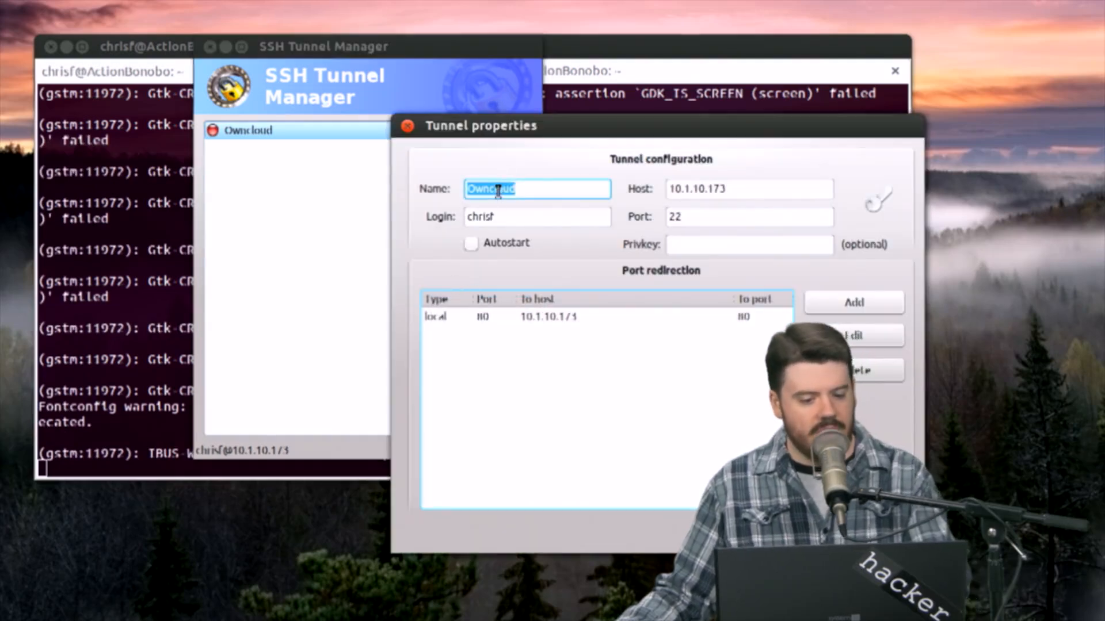
click(746, 216)
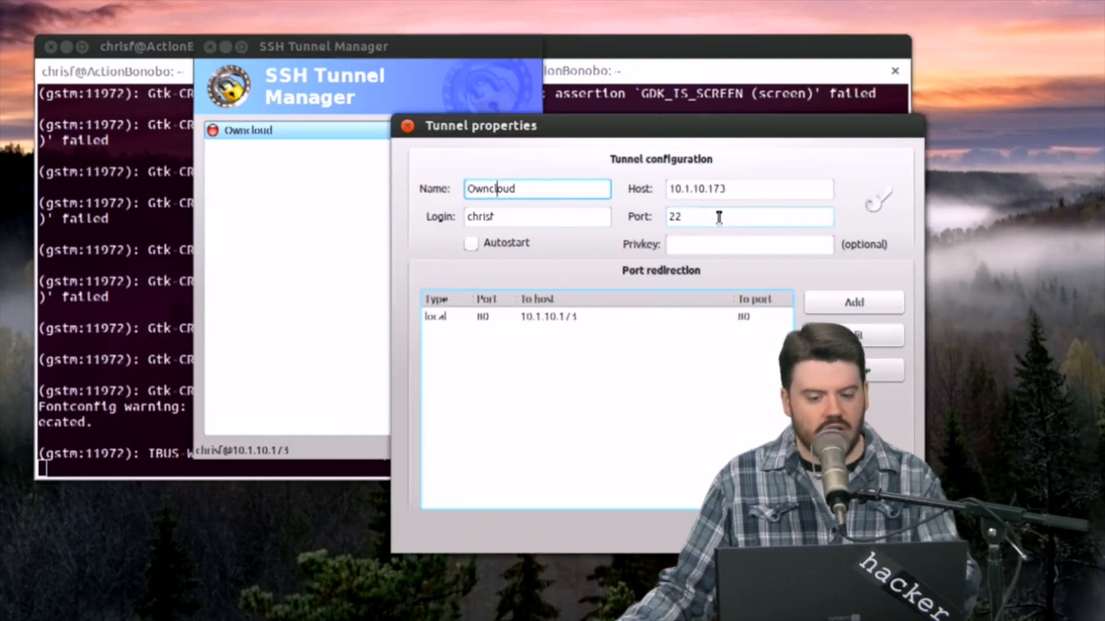
click(537, 217)
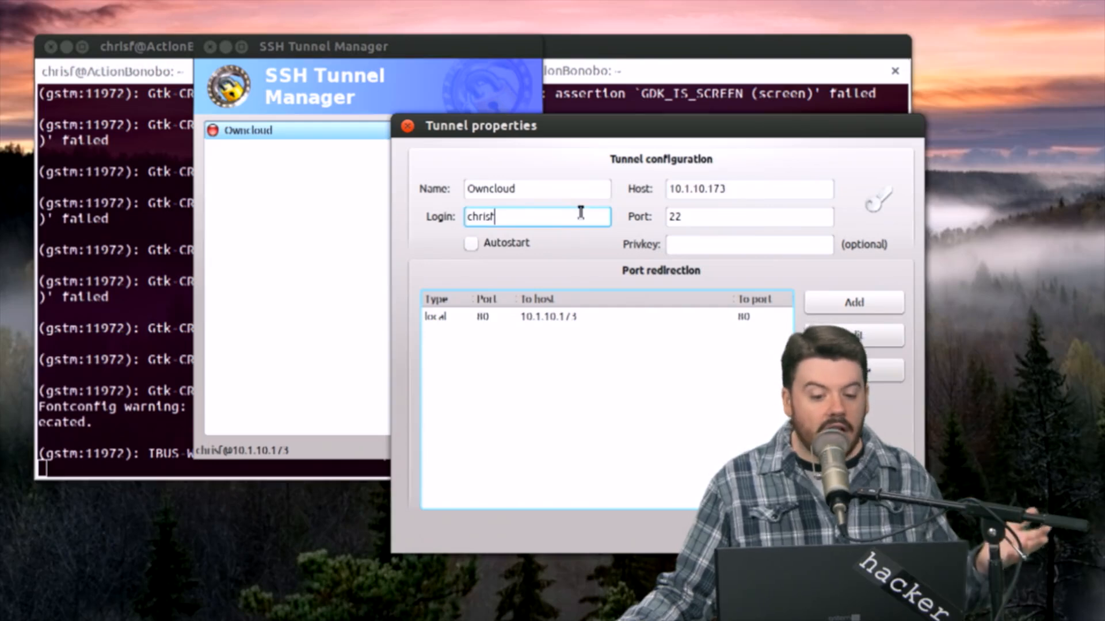
click(749, 216)
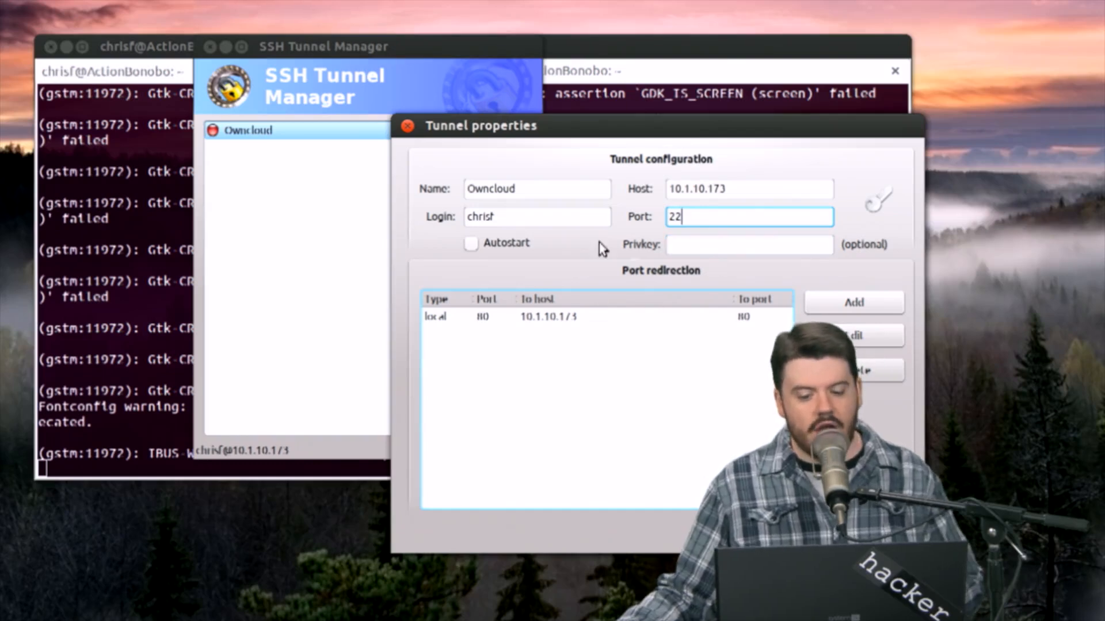
click(853, 336)
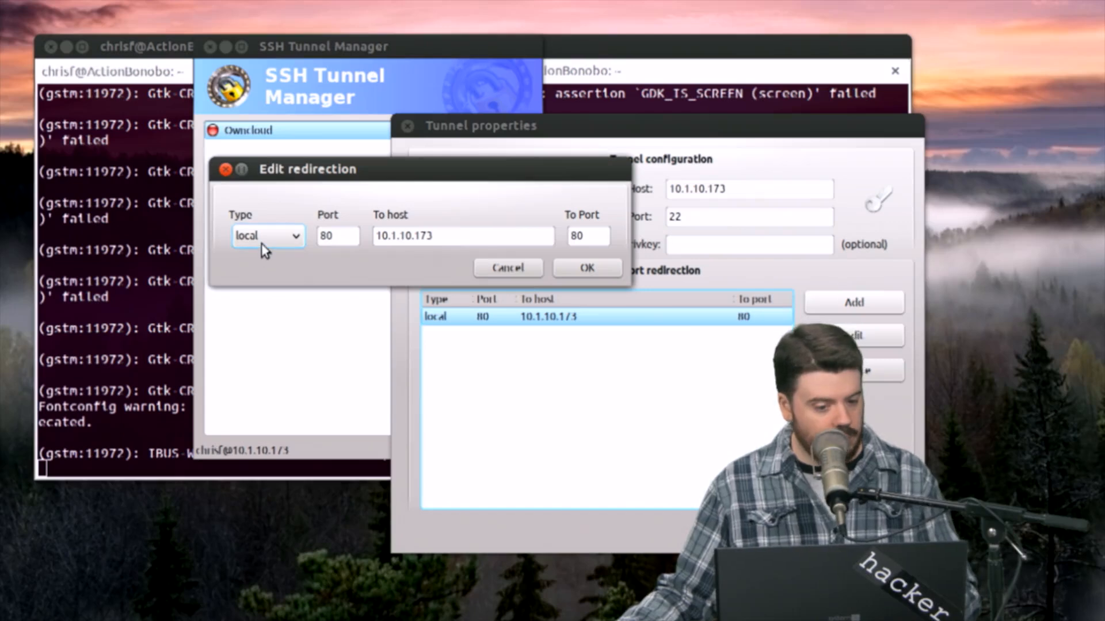
- Check the port 80 redirection's forwarding type before starting the Owncloud tunnel
click(462, 236)
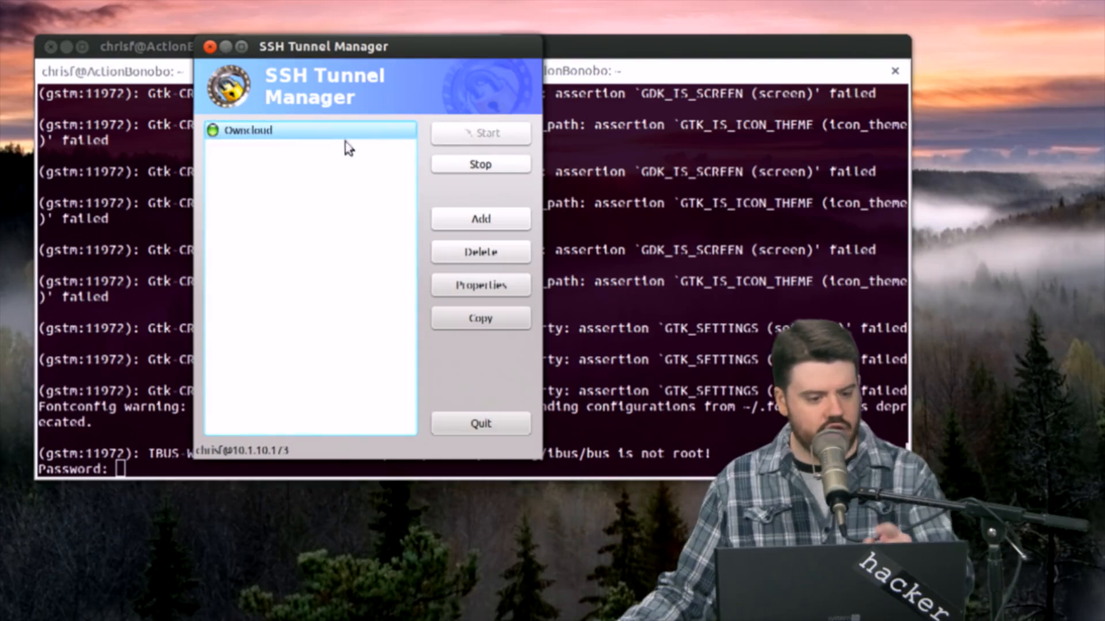
- Verify the ownCloud page loaded, then stop the Owncloud tunnel in gSTM
click(210, 46)
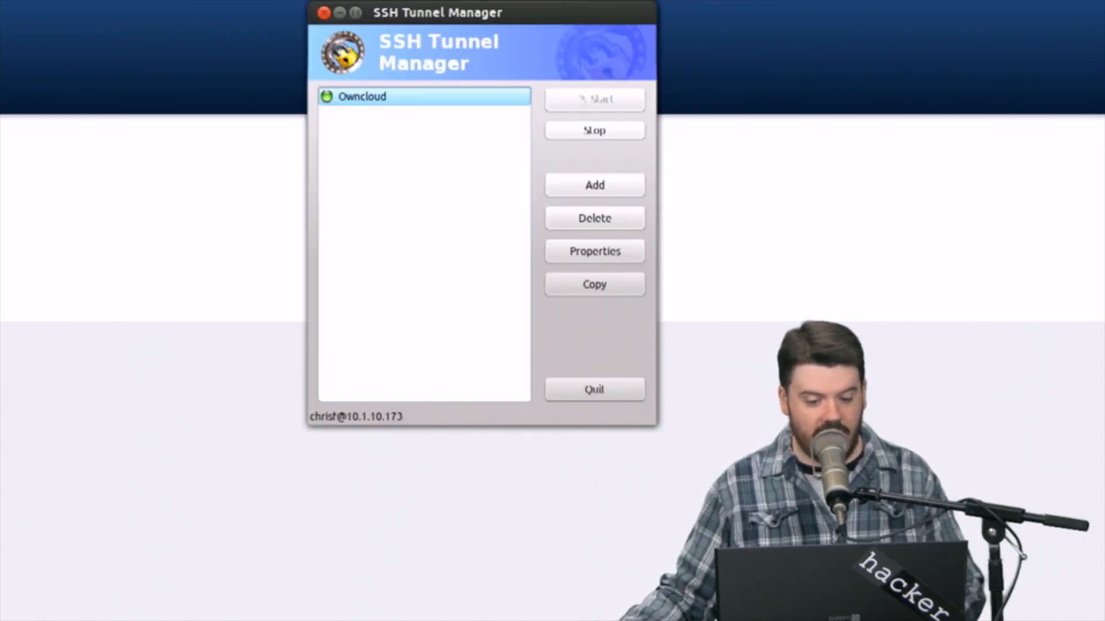
click(593, 130)
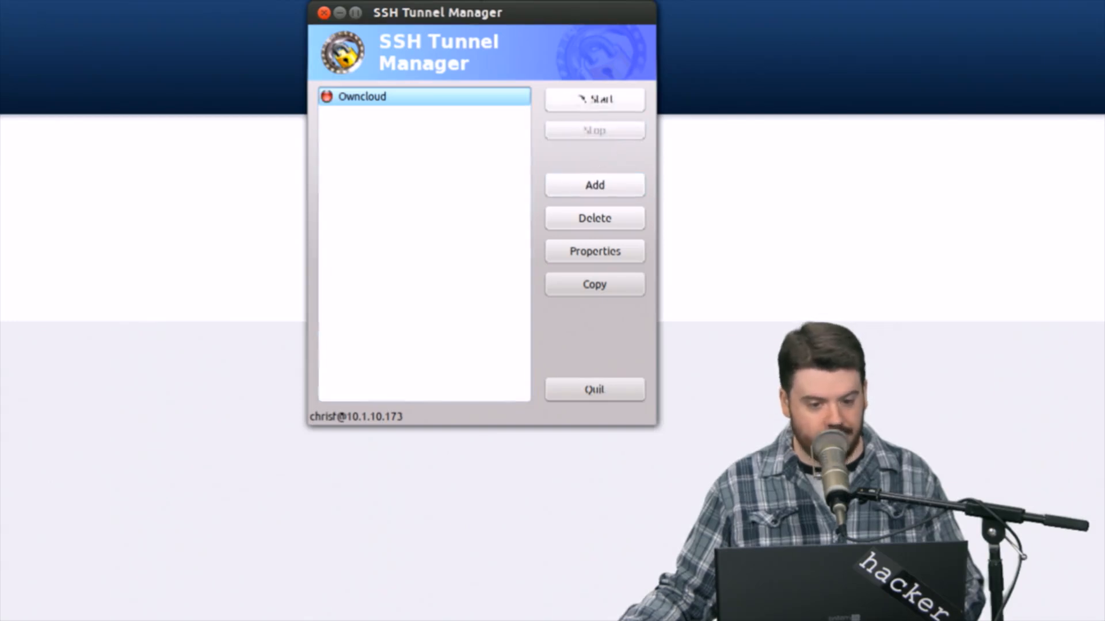